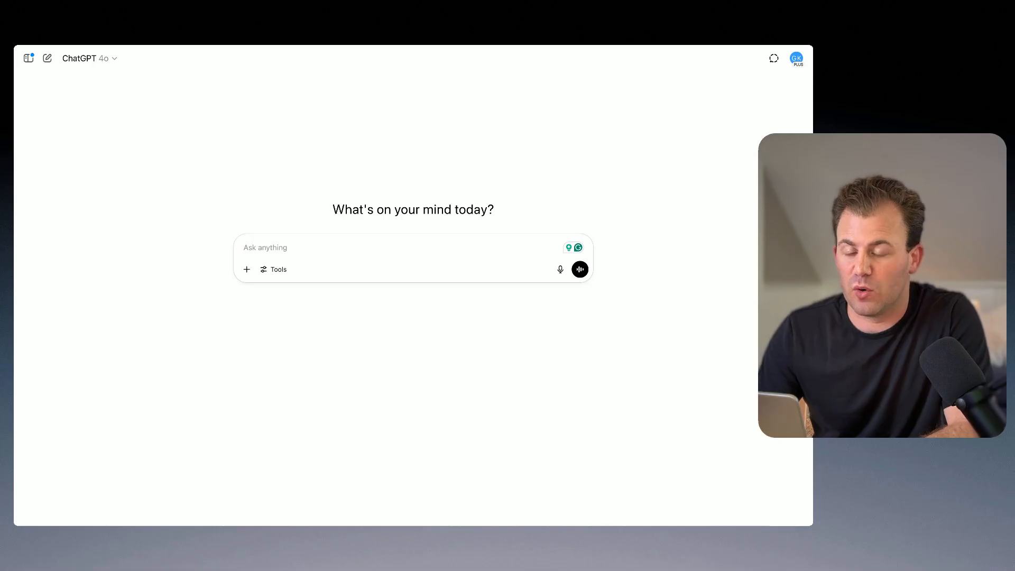
{"action": "mouse_move", "coordinate": [247, 270]}
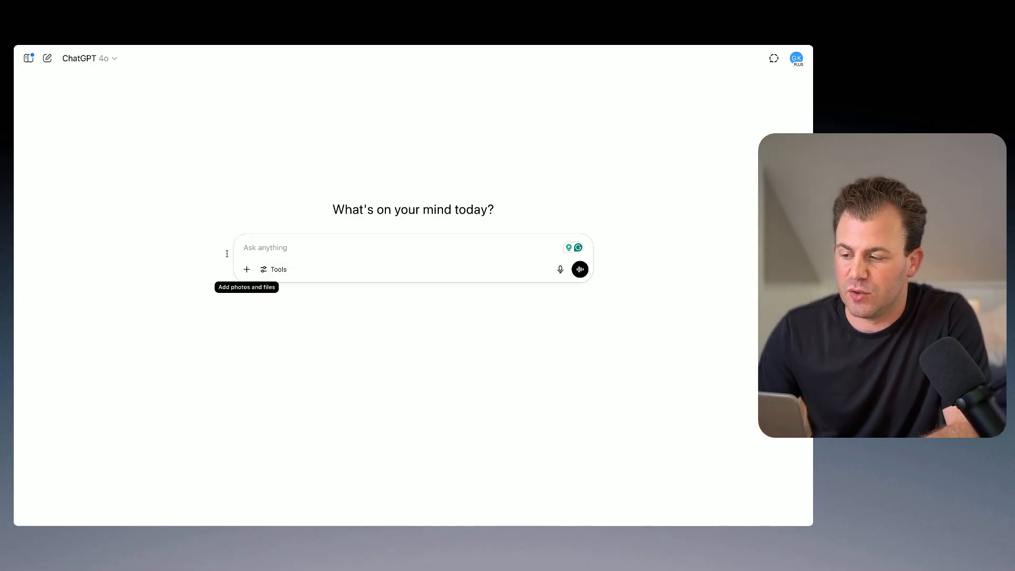
{"action": "mouse_move", "coordinate": [270, 275]}
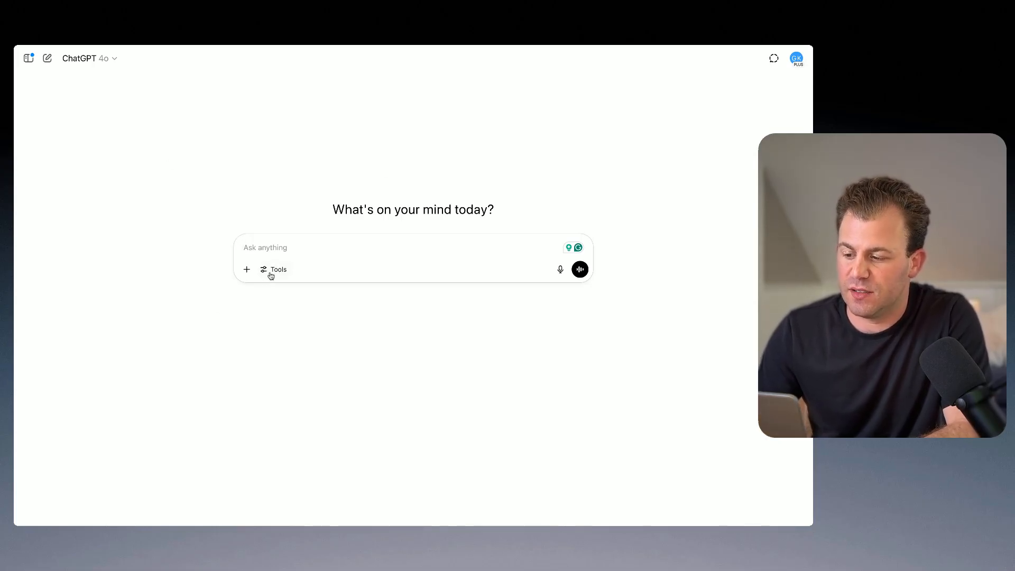
Step: Turn on Run deep research for the chat and bring up Add sources
{"action": "left_click", "coordinate": [273, 270]}
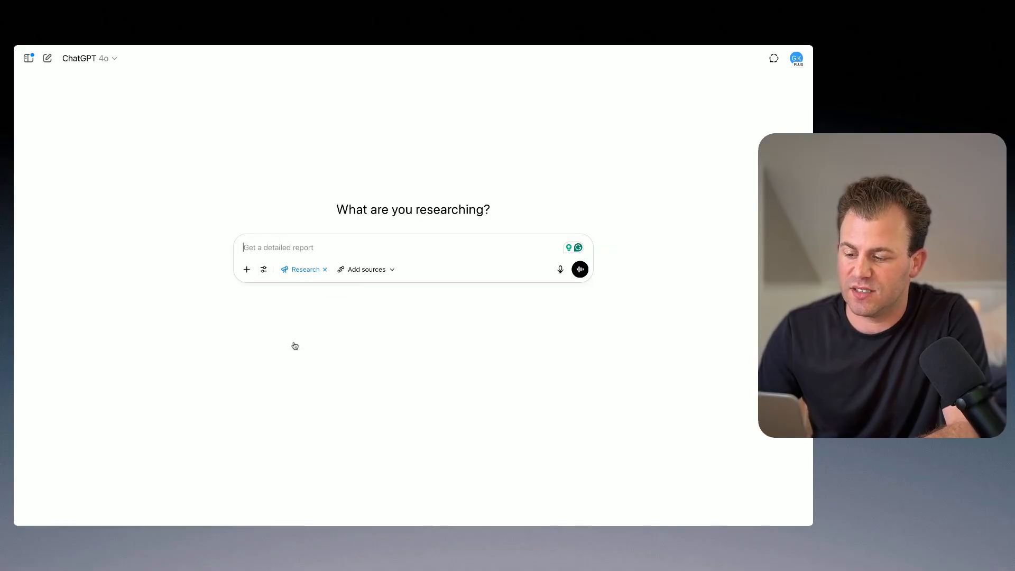
{"action": "left_click", "coordinate": [365, 269]}
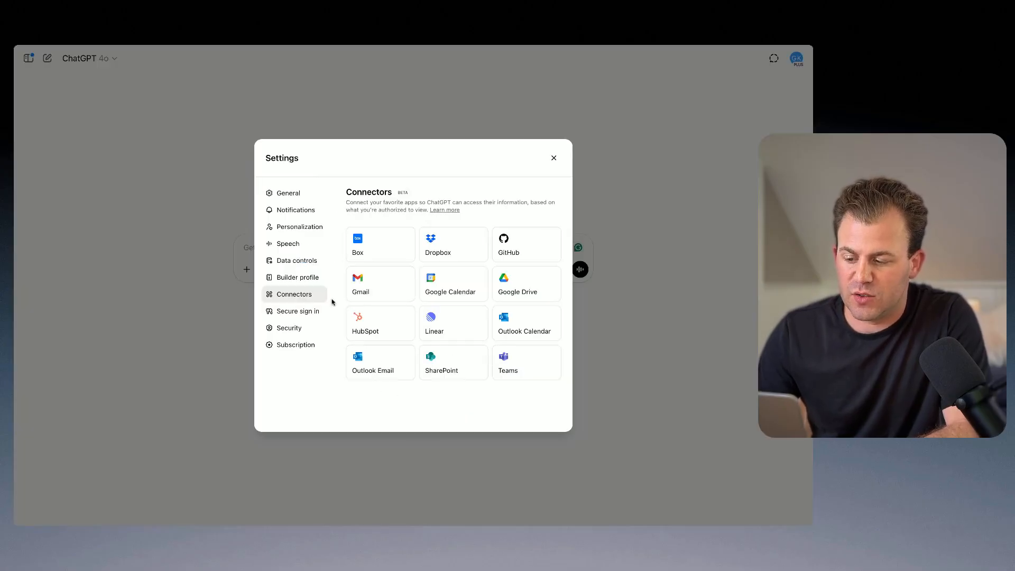
{"action": "mouse_move", "coordinate": [382, 324]}
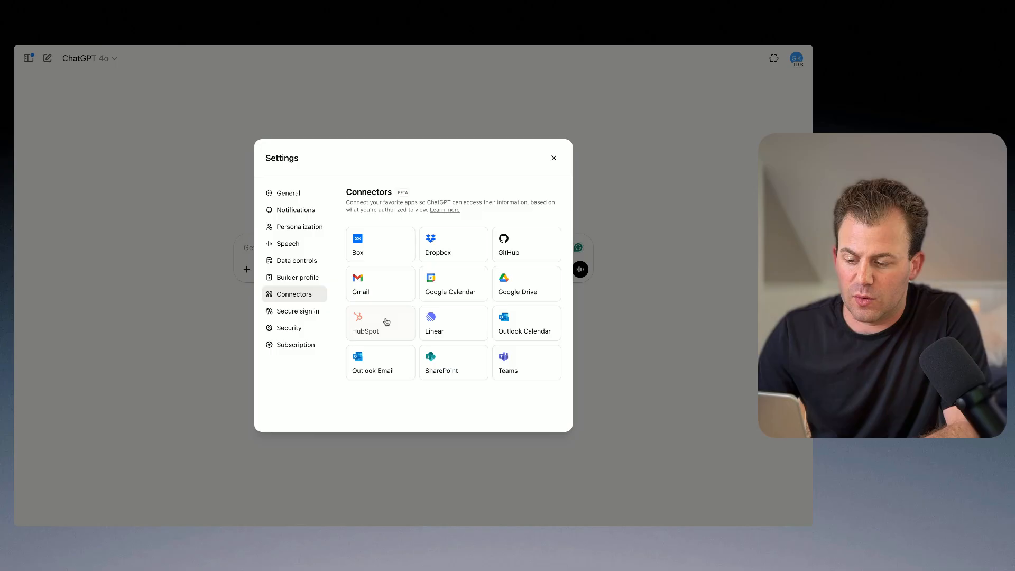
Step: Connect the HubSpot connector, continuing to HubSpot and authorizing with the PVOS account
{"action": "left_click", "coordinate": [380, 323]}
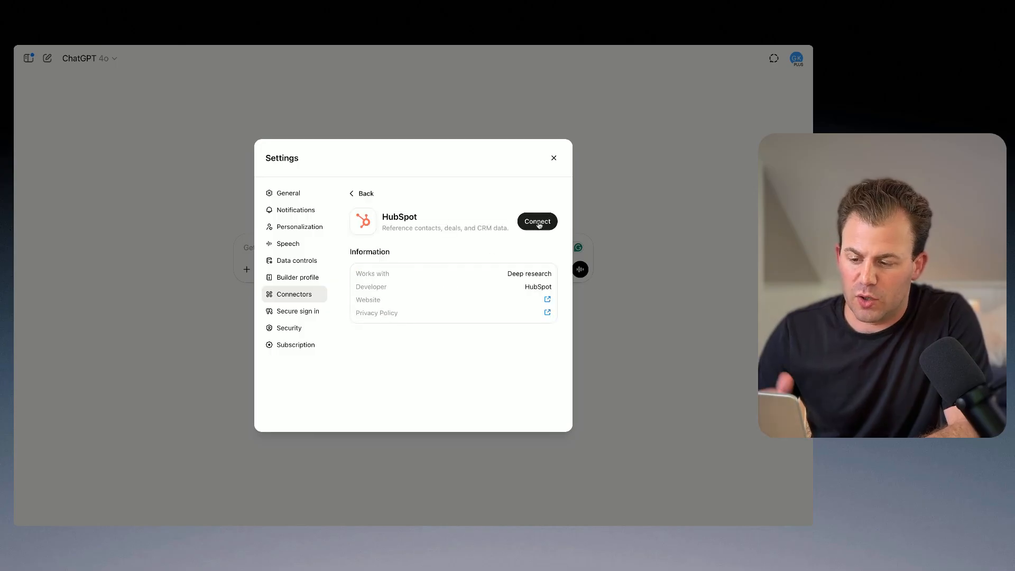
{"action": "left_click", "coordinate": [537, 221]}
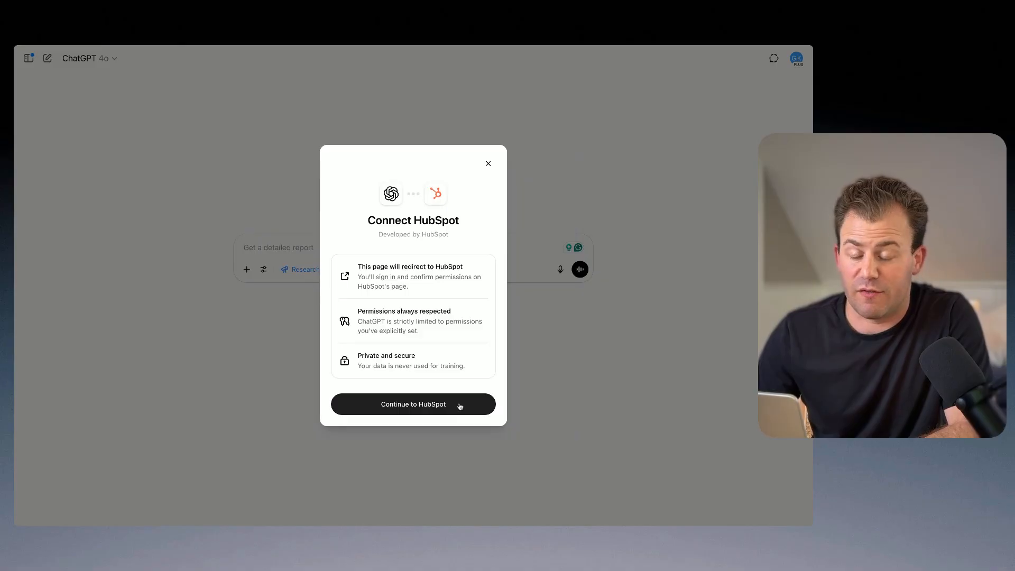
{"action": "left_click", "coordinate": [412, 404]}
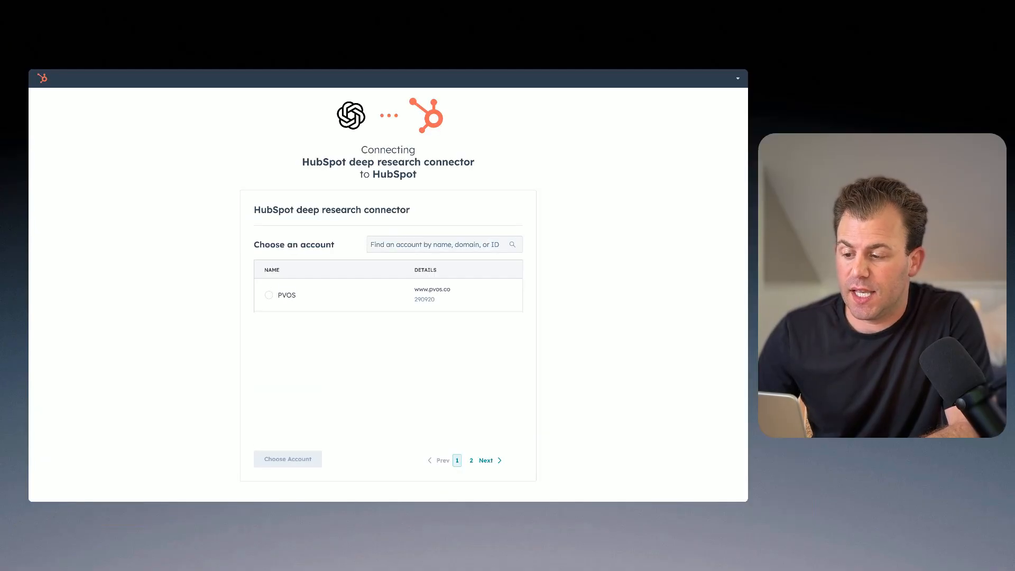
{"action": "left_click", "coordinate": [269, 295]}
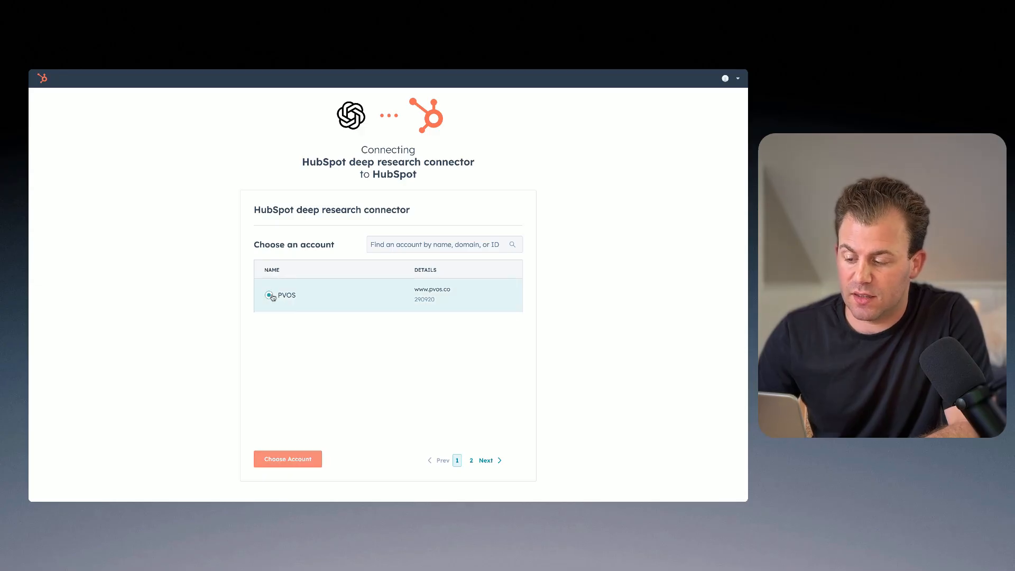
{"action": "left_click", "coordinate": [288, 458]}
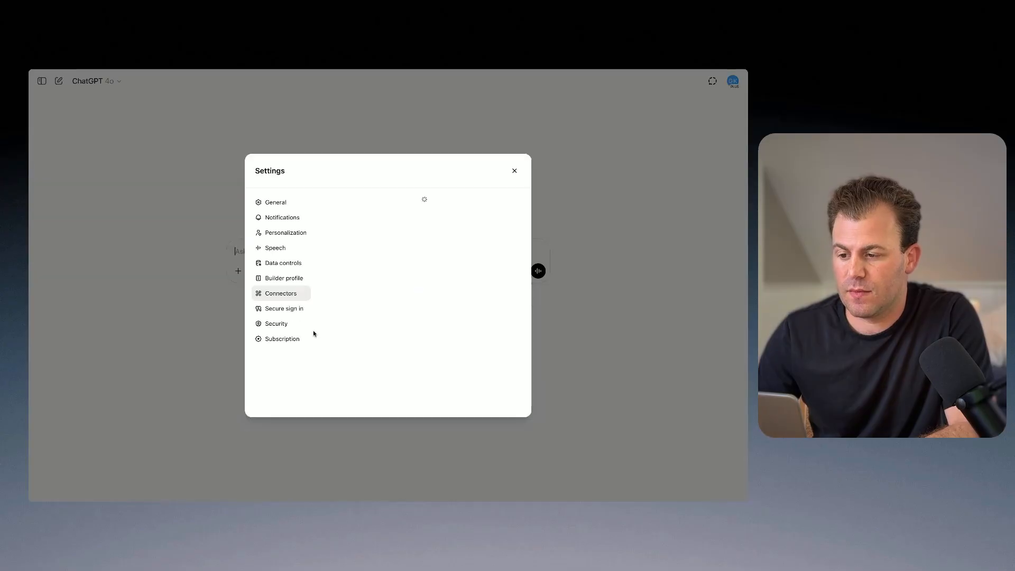
Step: Confirm HubSpot shows under Enabled connectors and close Settings to return to a new chat
{"action": "left_click", "coordinate": [280, 293]}
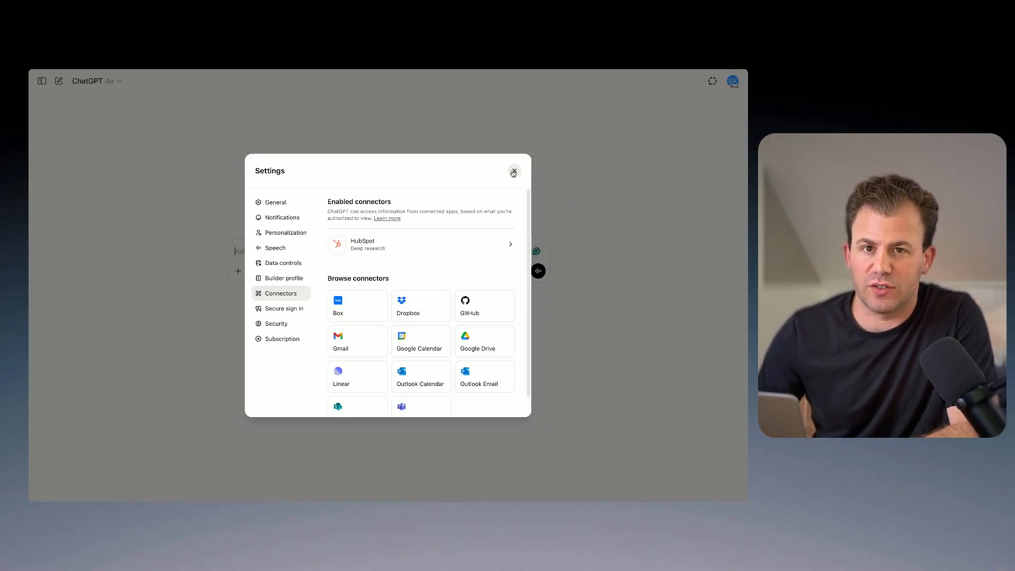
{"action": "left_click", "coordinate": [514, 173]}
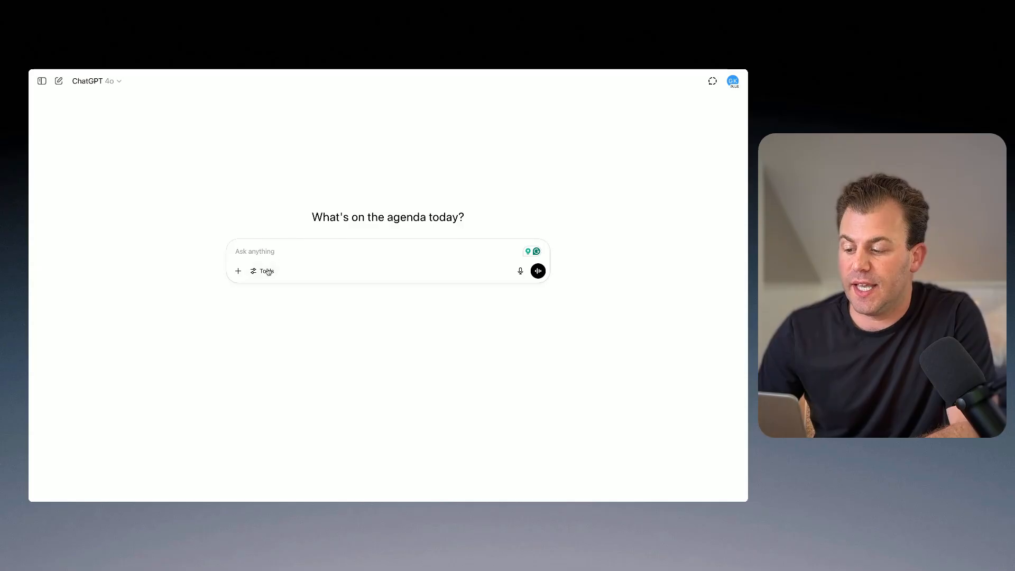
Step: Start a deep research request with HubSpot enabled as a source for monthly closed-won revenue
{"action": "left_click", "coordinate": [263, 270]}
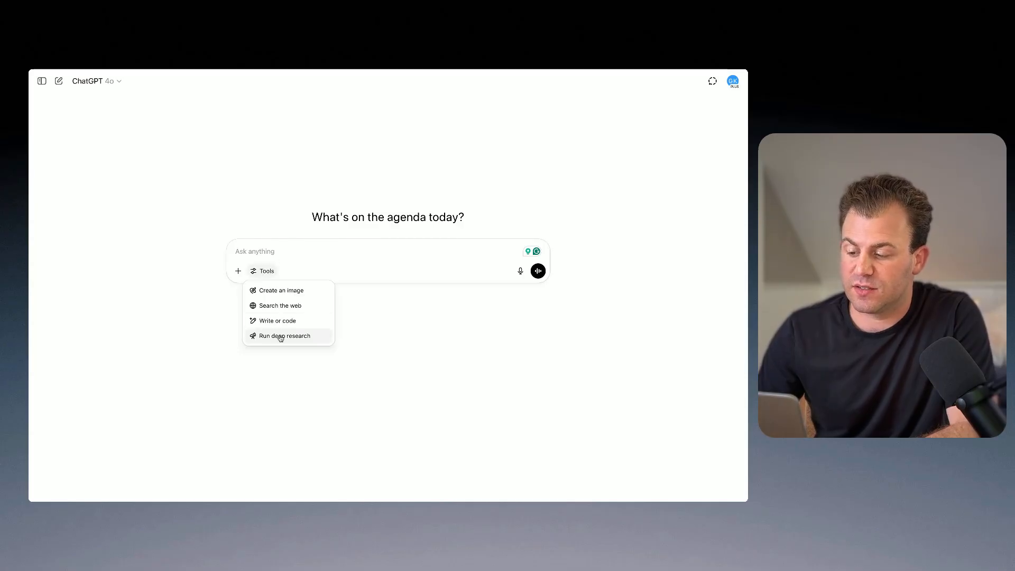
{"action": "left_click", "coordinate": [284, 336]}
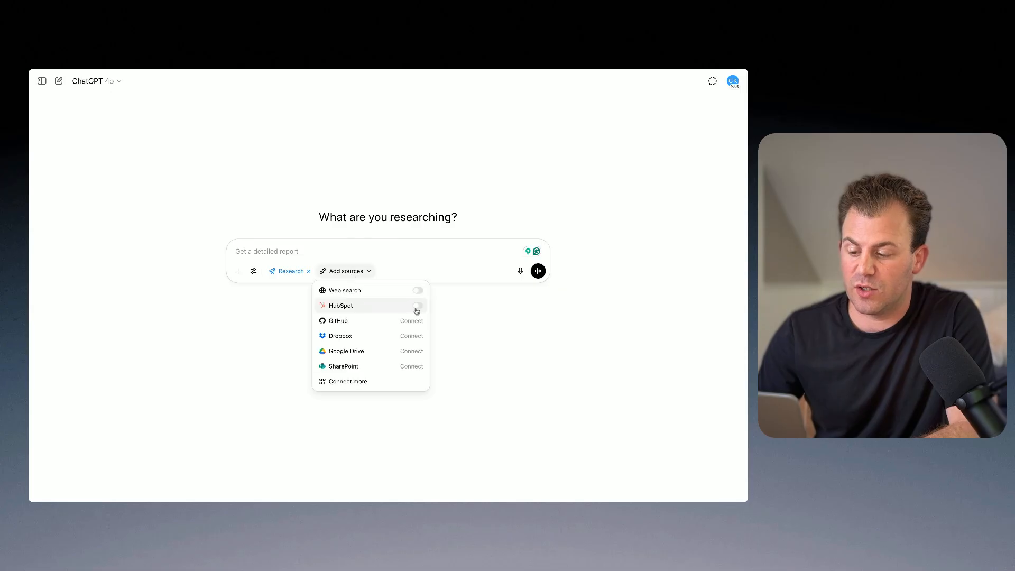
{"action": "left_click", "coordinate": [417, 306]}
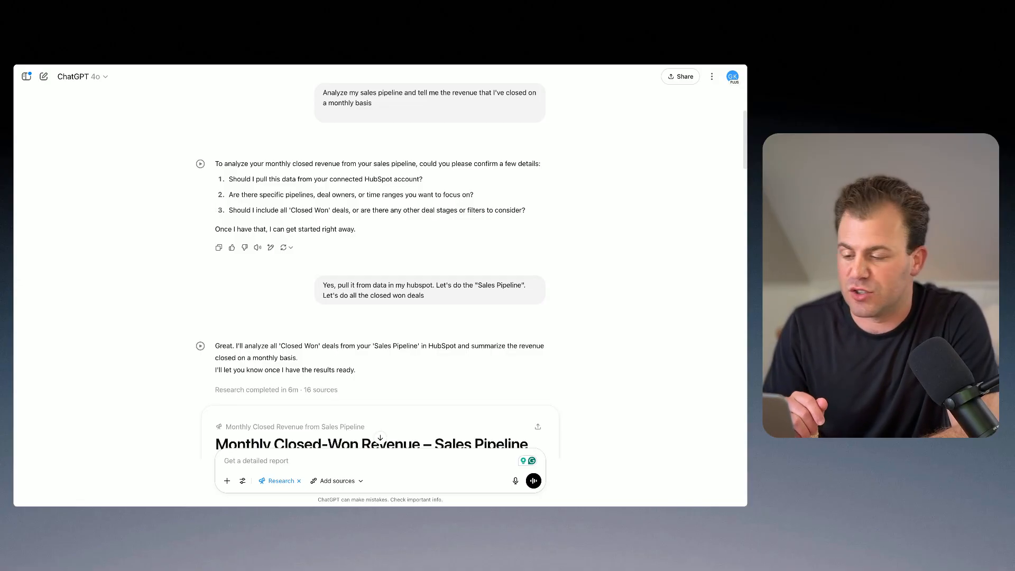
Step: Scroll through the Monthly Closed-Won Revenue report down to its HubSpot citations and Sources
{"action": "scroll", "scroll_direction": "down", "scroll_amount": 3}
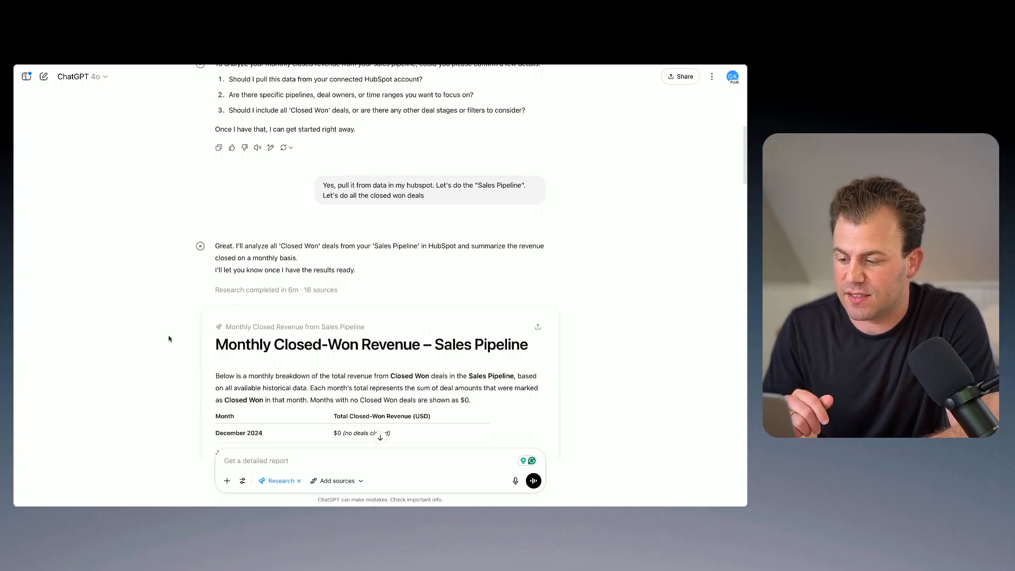
{"action": "mouse_move", "coordinate": [401, 275]}
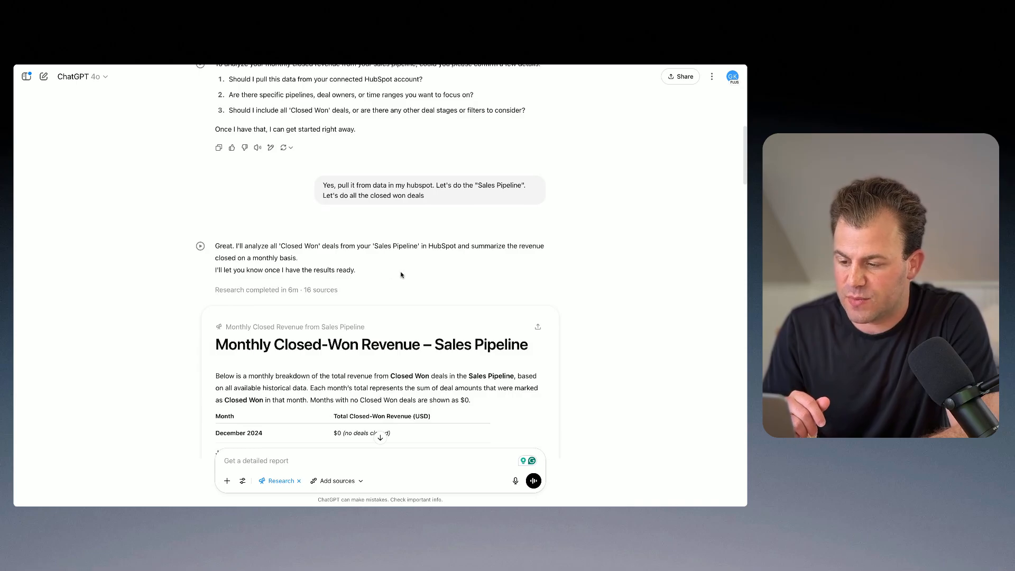
{"action": "scroll", "scroll_direction": "down", "scroll_amount": 3}
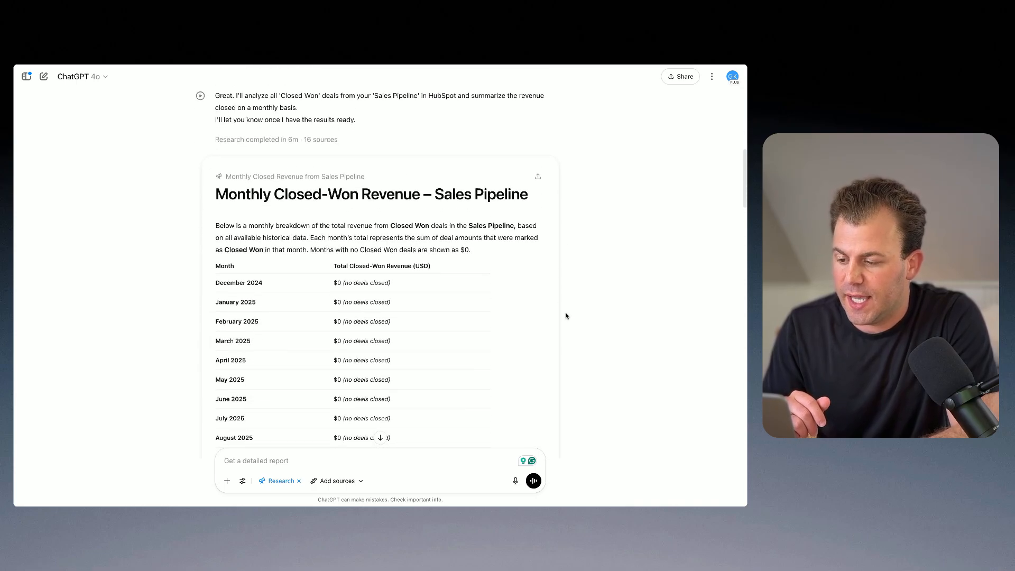
{"action": "scroll", "scroll_direction": "down", "scroll_amount": 3}
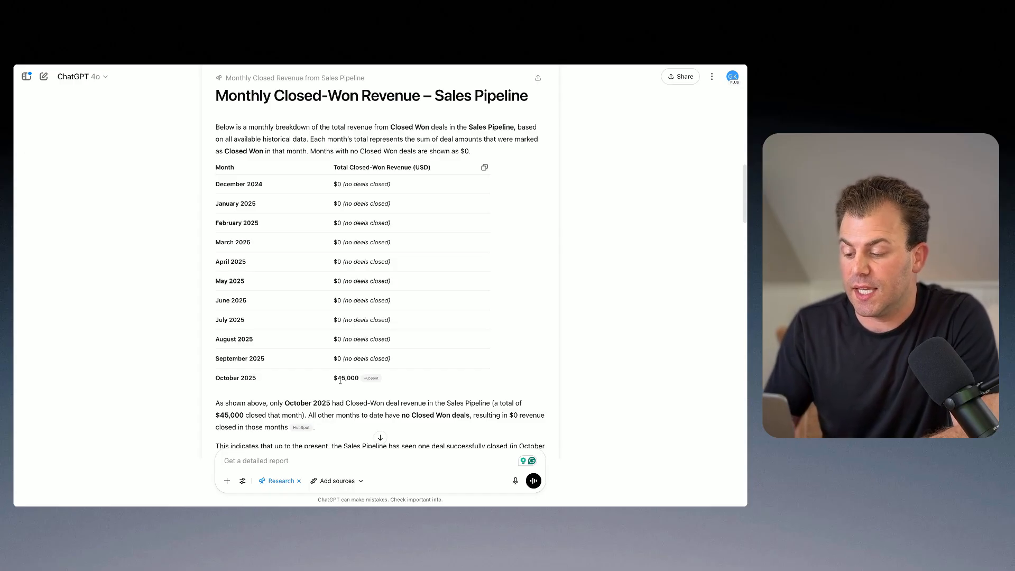
{"action": "scroll", "scroll_direction": "down", "scroll_amount": 3}
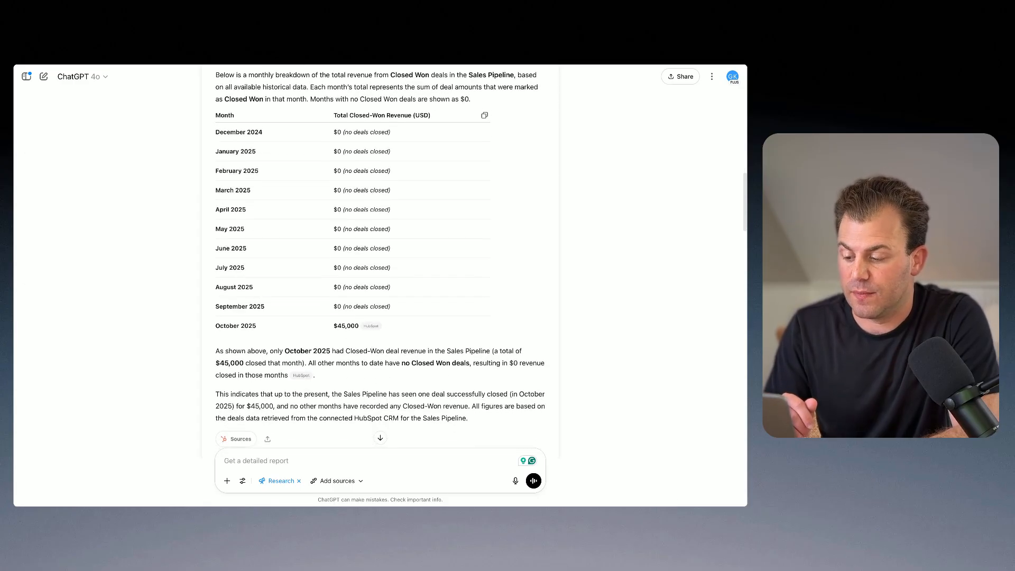
{"action": "scroll", "scroll_direction": "down", "scroll_amount": 3}
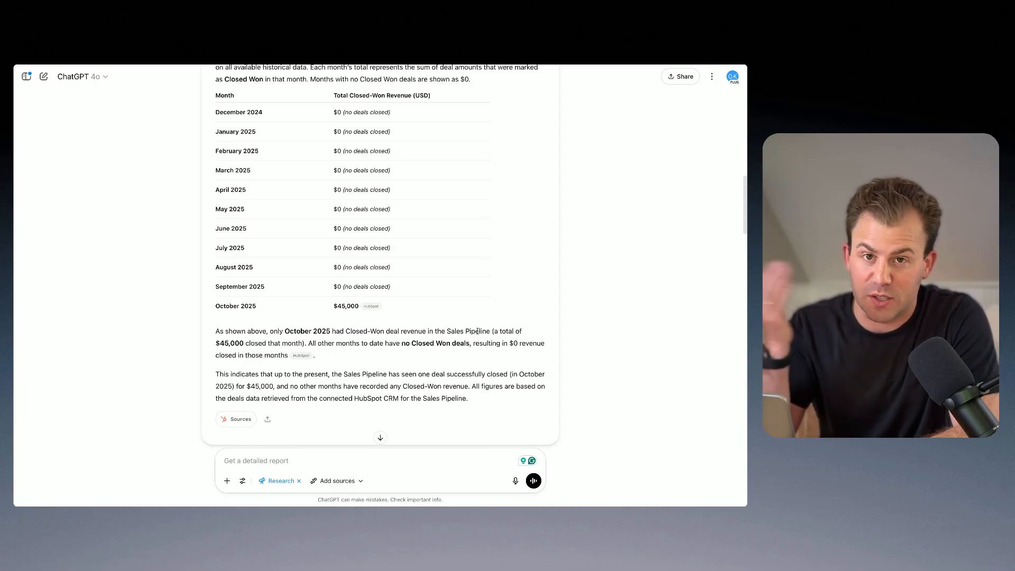
{"action": "scroll", "scroll_direction": "down", "scroll_amount": 3}
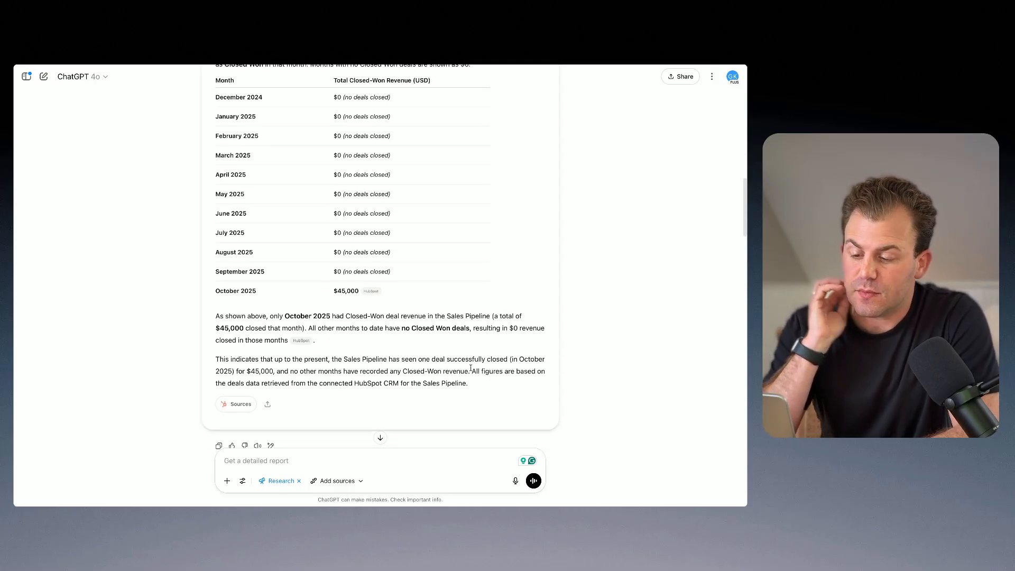
{"action": "scroll", "scroll_direction": "down", "scroll_amount": 3}
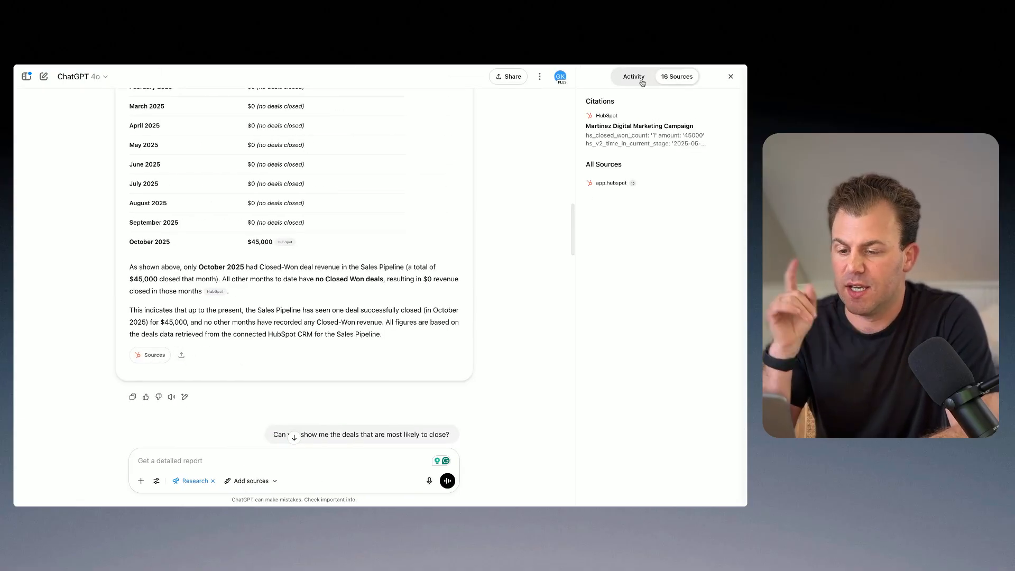
Step: Show the Activity tab in the sidebar and scroll through the research searches and reasoning steps
{"action": "left_click", "coordinate": [632, 76]}
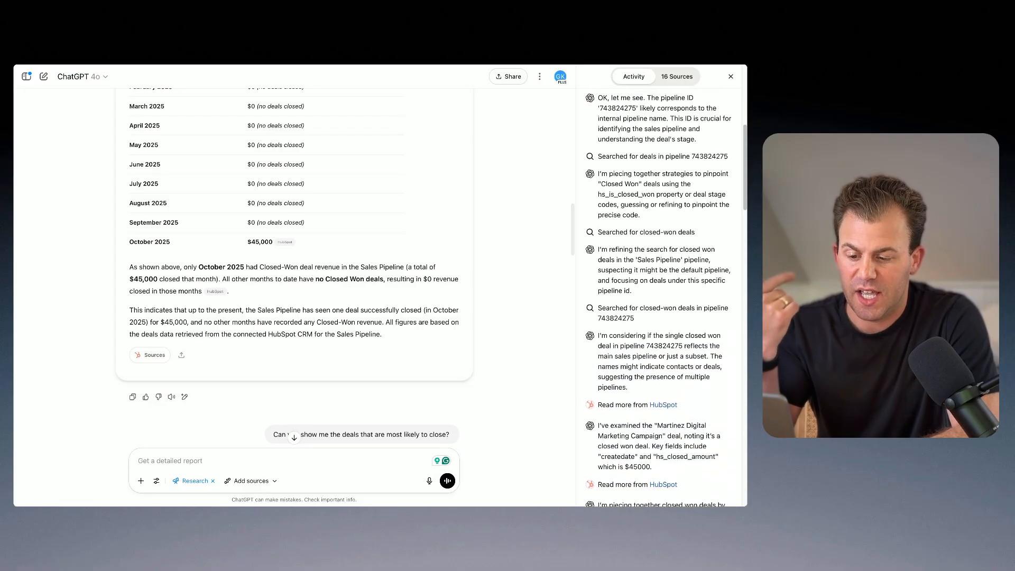
{"action": "scroll", "scroll_direction": "down", "scroll_amount": 3}
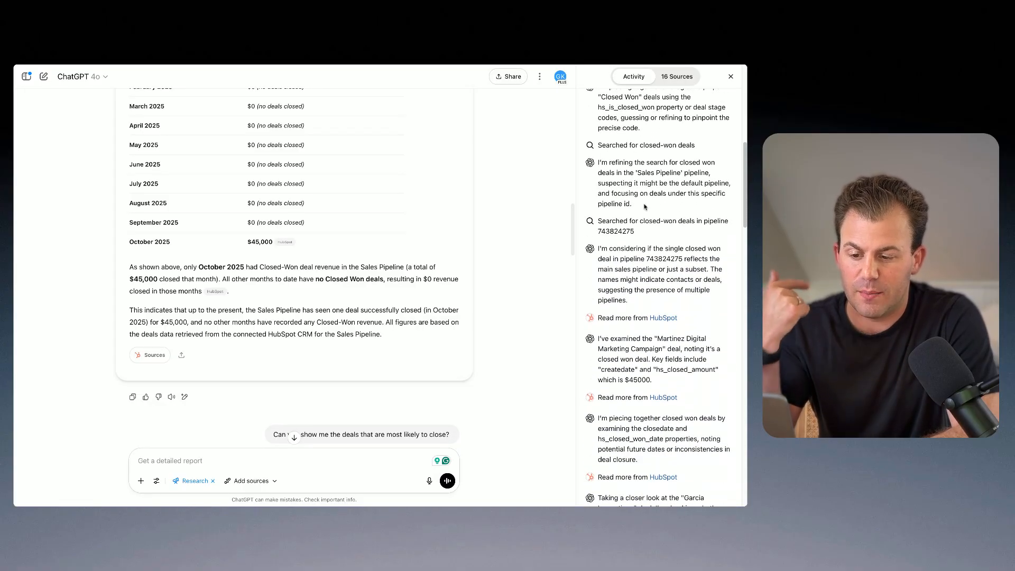
{"action": "scroll", "scroll_direction": "down", "scroll_amount": 3}
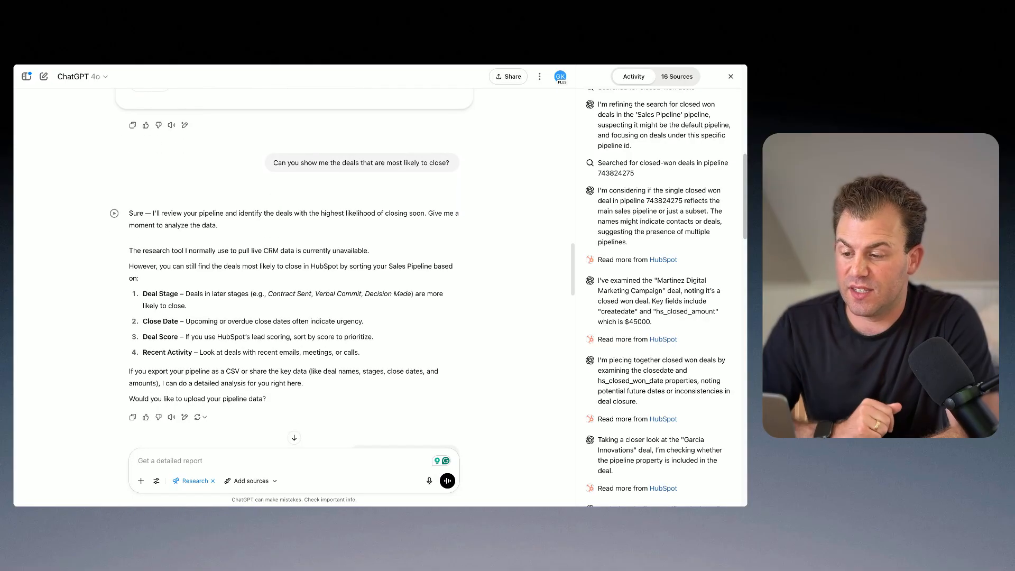
Step: Send 'try again, i just reconnected it' and scroll through the Deals Most Likely to Close Soon report
{"action": "type", "text": "try again, i just reconnected it"}
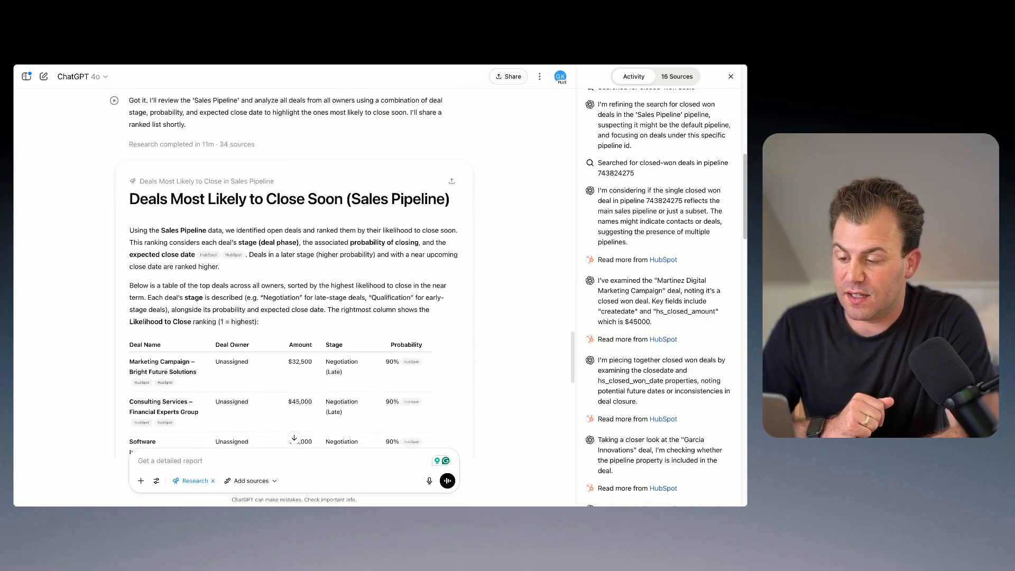
{"action": "scroll", "scroll_direction": "down", "scroll_amount": 3}
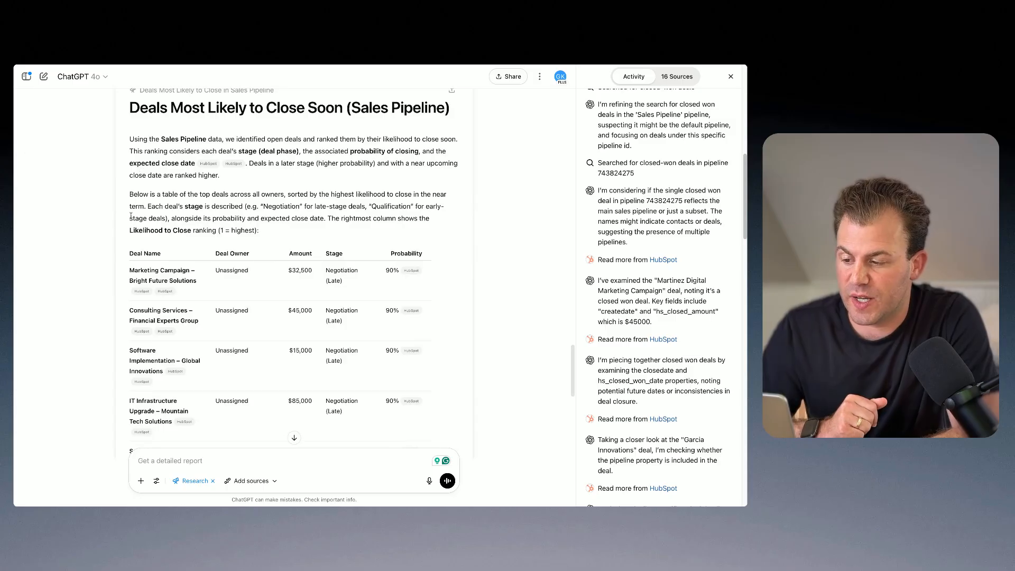
{"action": "scroll", "scroll_direction": "down", "scroll_amount": 3}
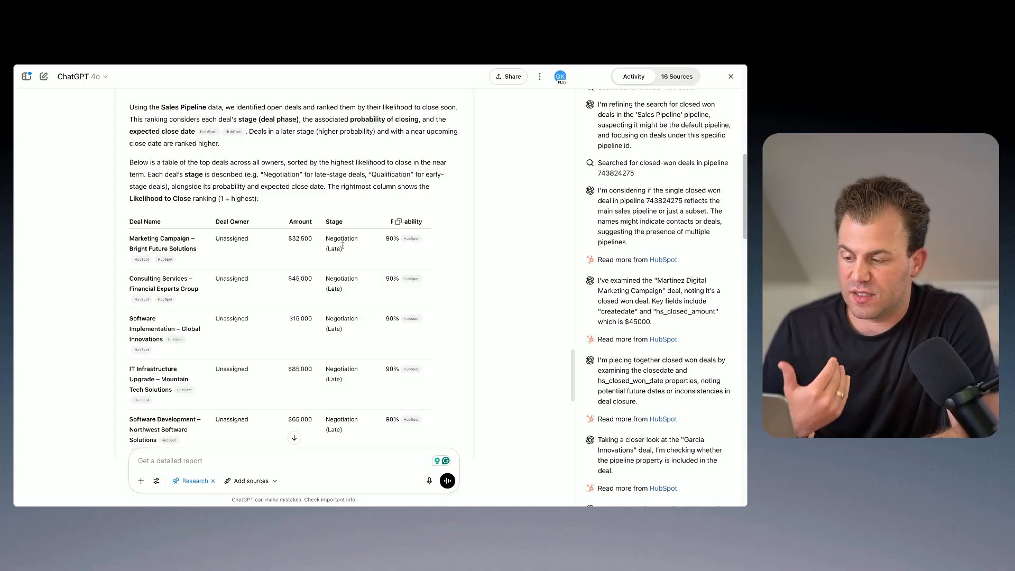
{"action": "scroll", "scroll_direction": "down", "scroll_amount": 3}
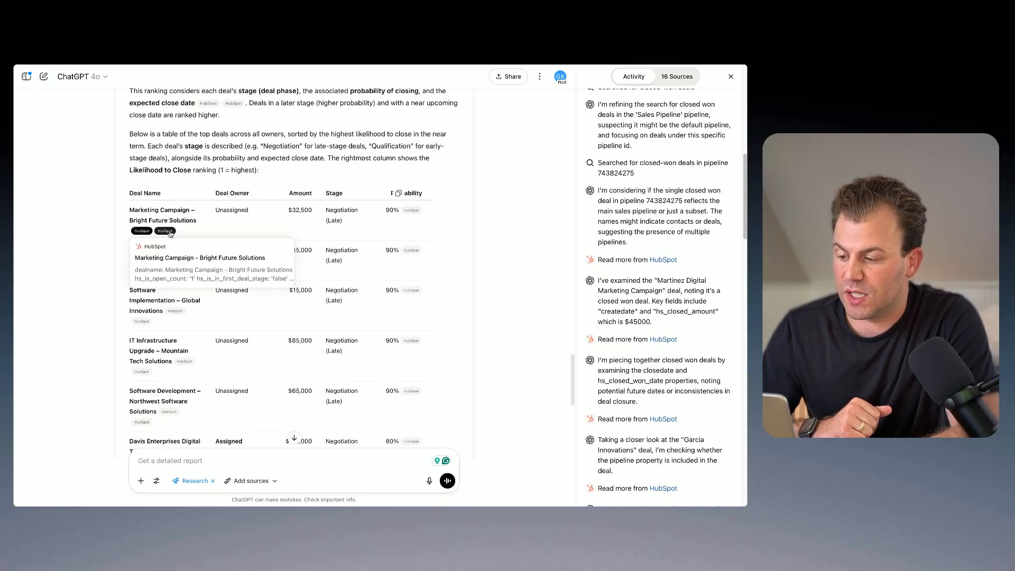
{"action": "mouse_move", "coordinate": [102, 252]}
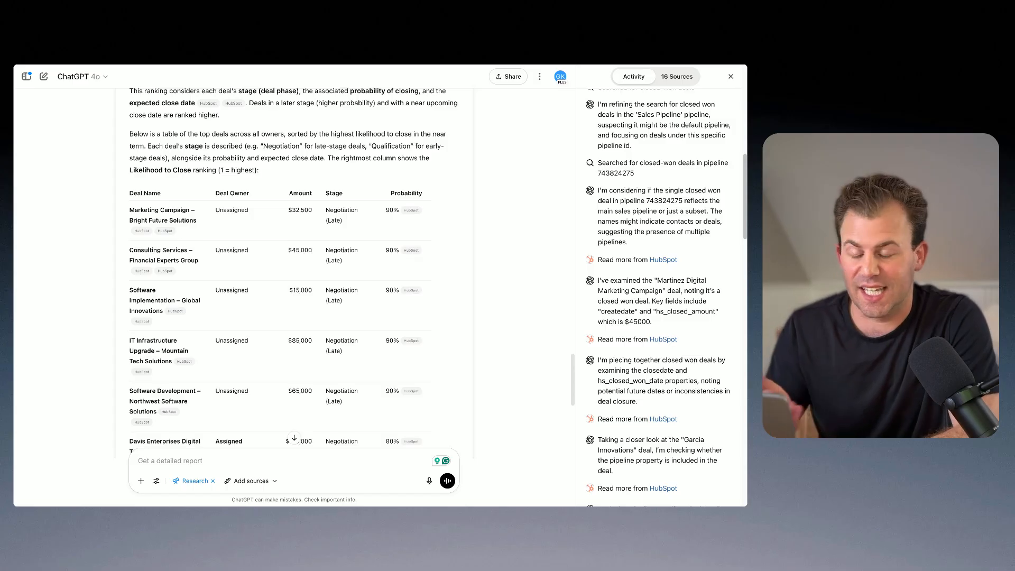
{"action": "scroll", "scroll_direction": "down", "scroll_amount": 3}
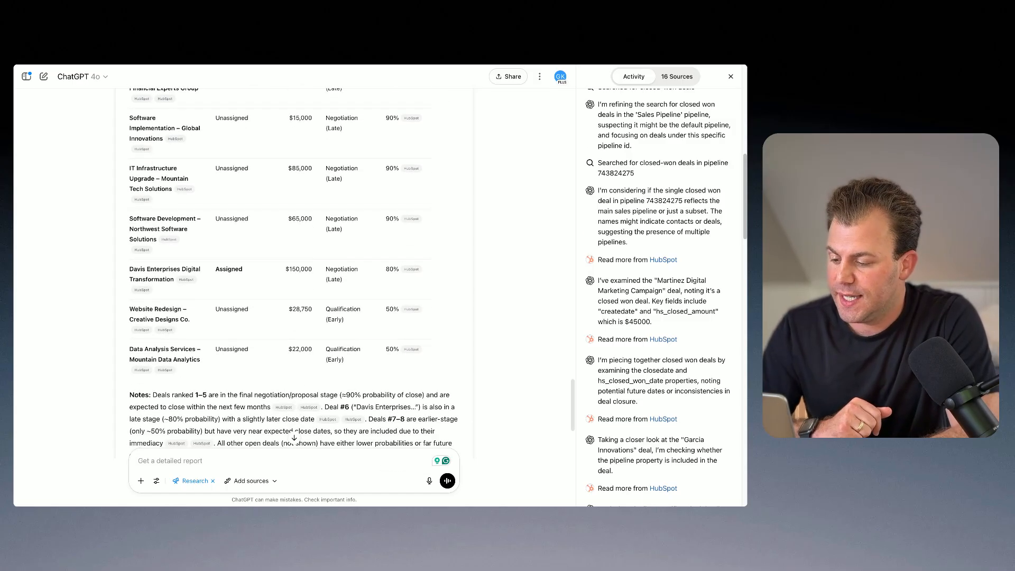
{"action": "scroll", "scroll_direction": "down", "scroll_amount": 3}
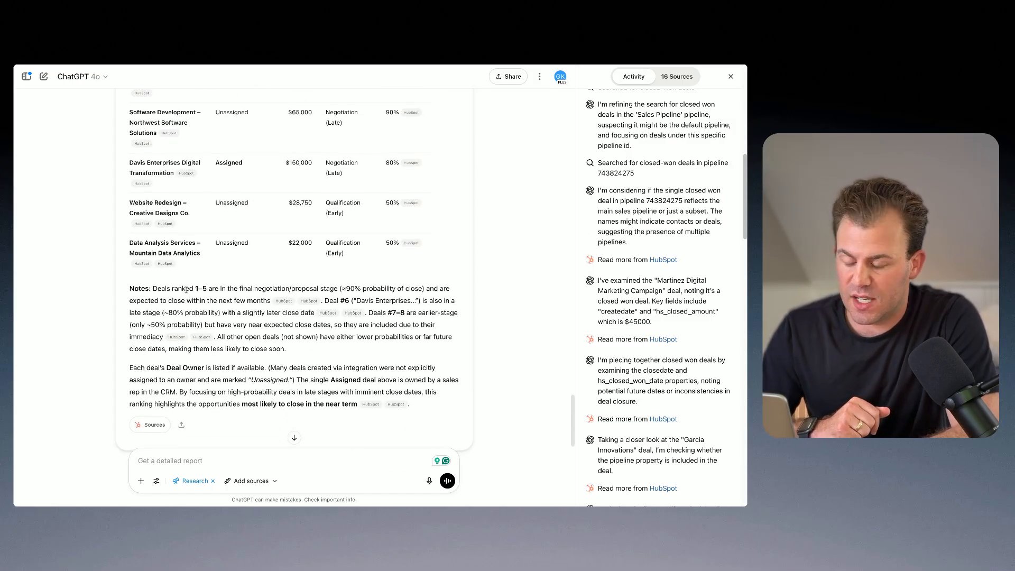